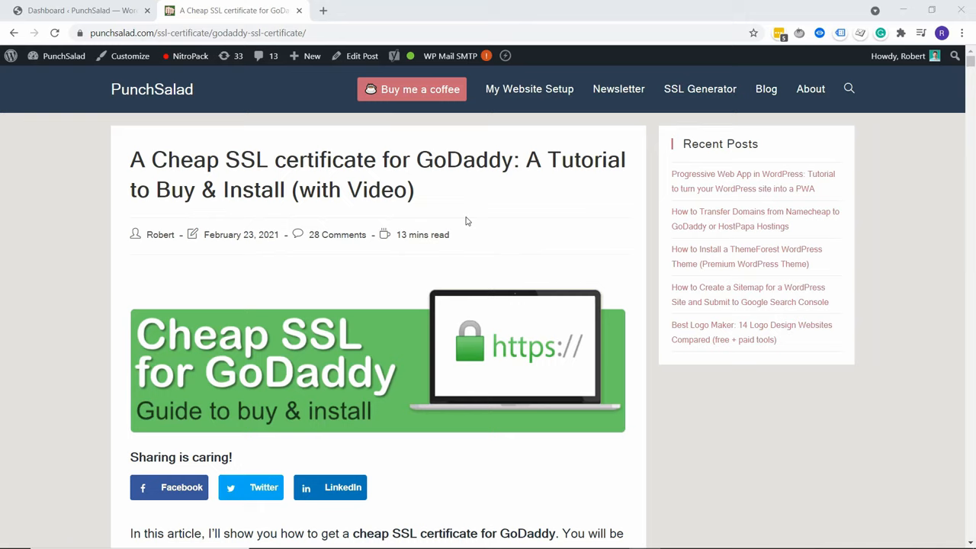
Scroll the post's IP-based links, then return to the admin dashboard tab
scroll("down", 3)
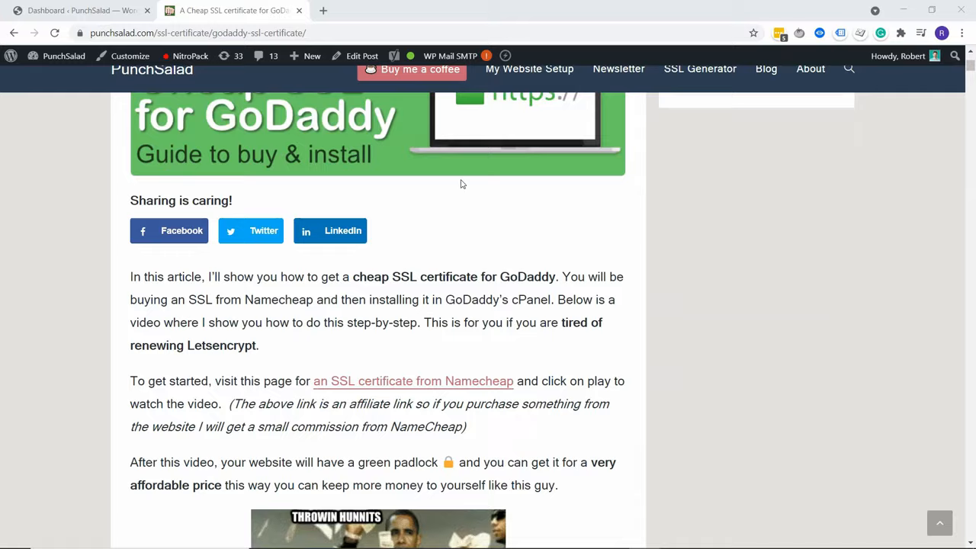
scroll("down", 3)
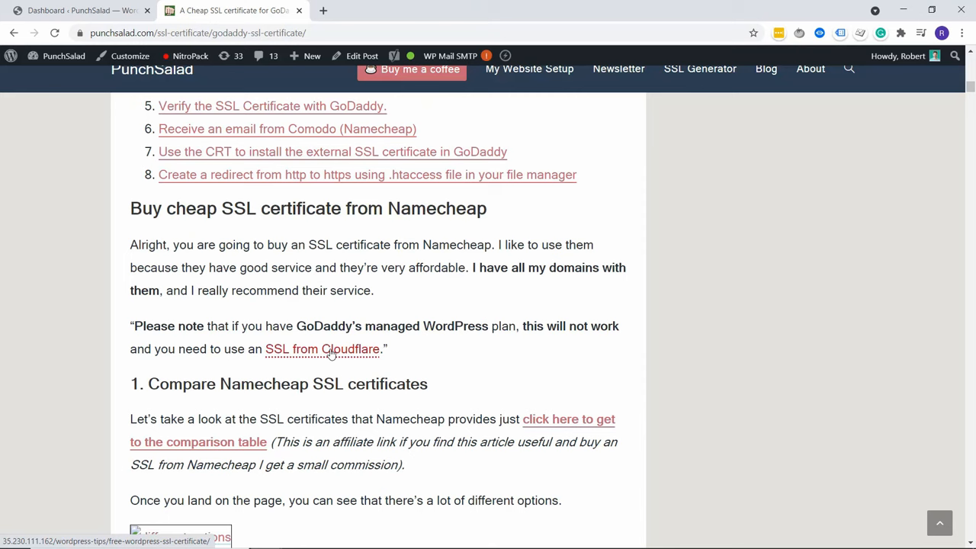
left_click(321, 348)
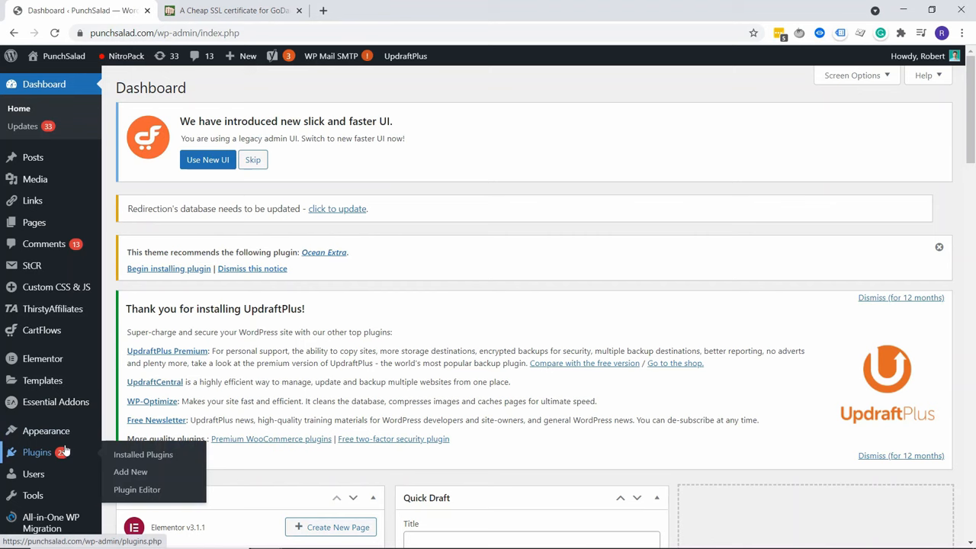
Search plugins for 'search replace', then install and activate Better Search Replace
left_click(131, 471)
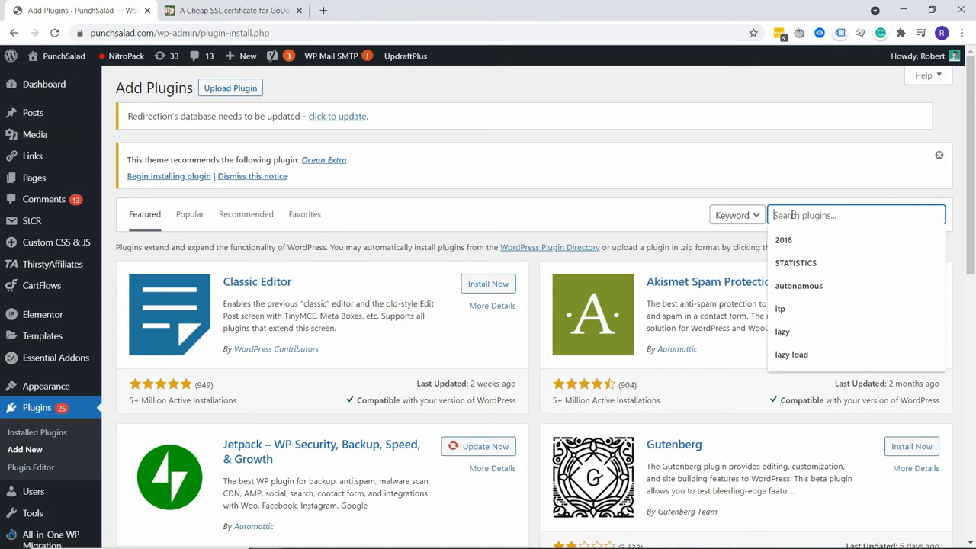
type("search replace")
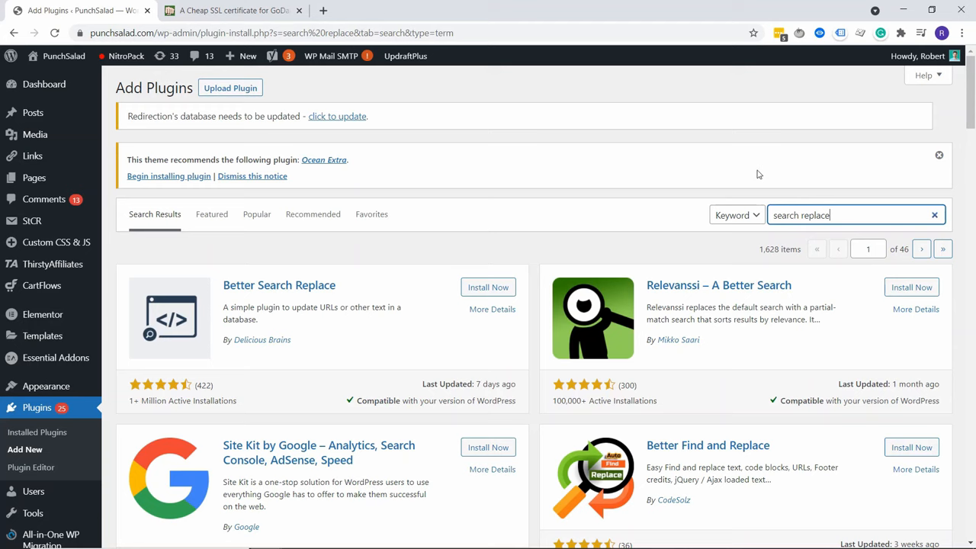
left_click(488, 286)
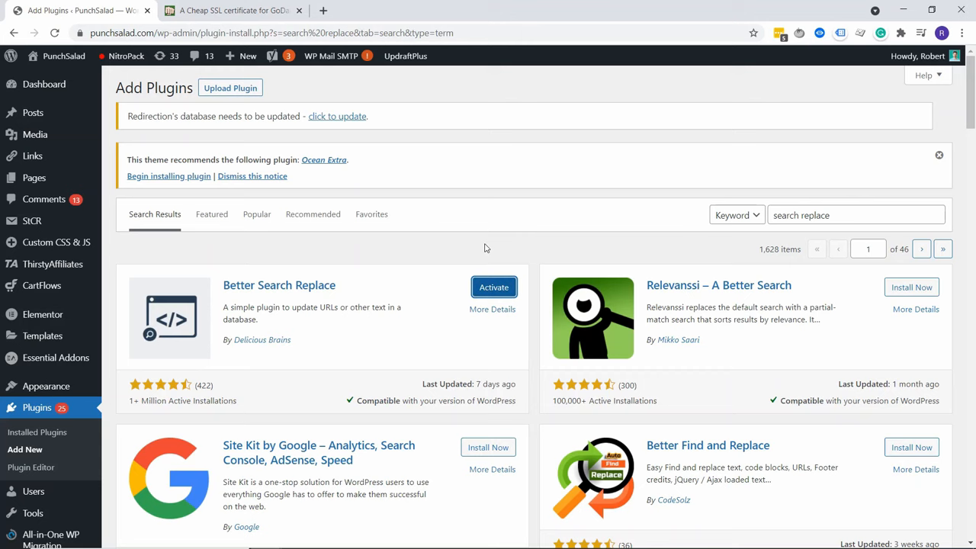
left_click(494, 287)
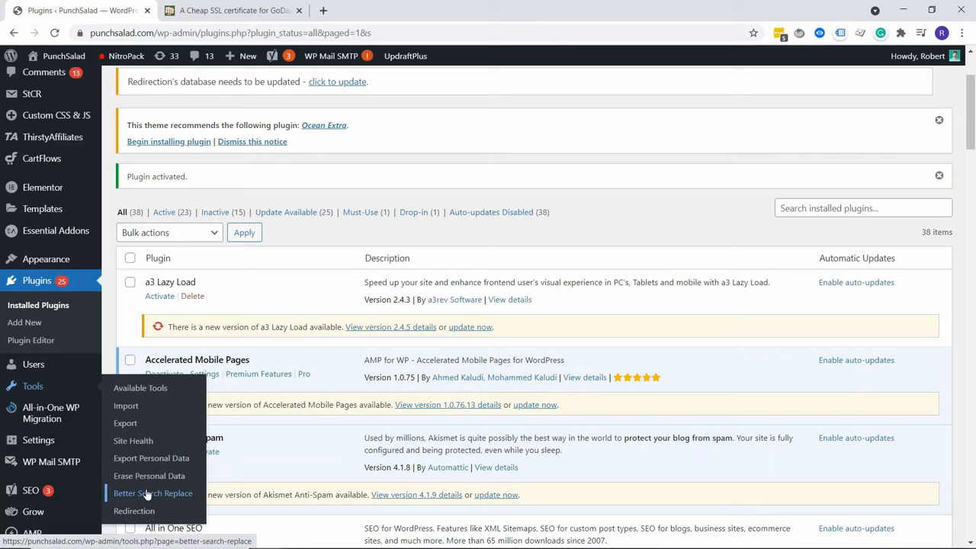
Open Tools > Better Search Replace from the admin sidebar
left_click(153, 493)
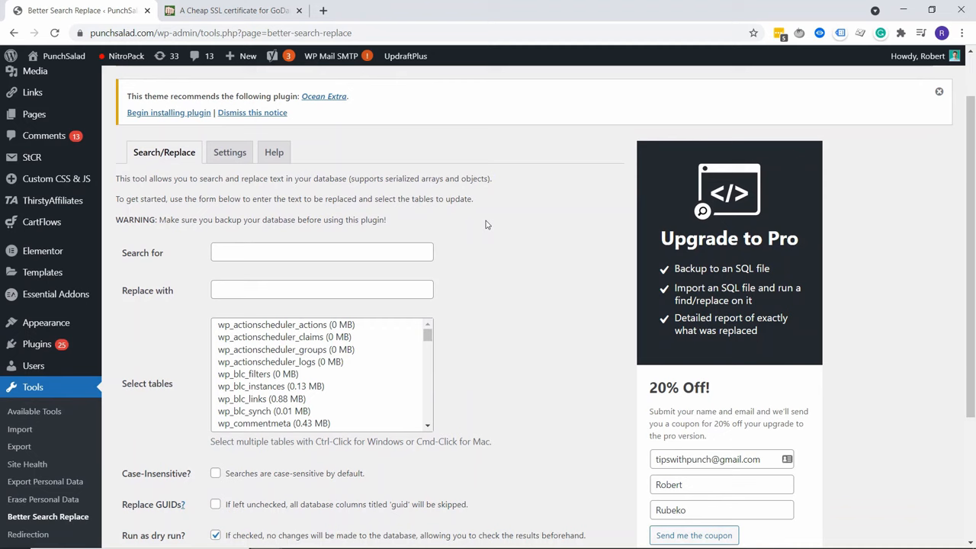
left_click(232, 10)
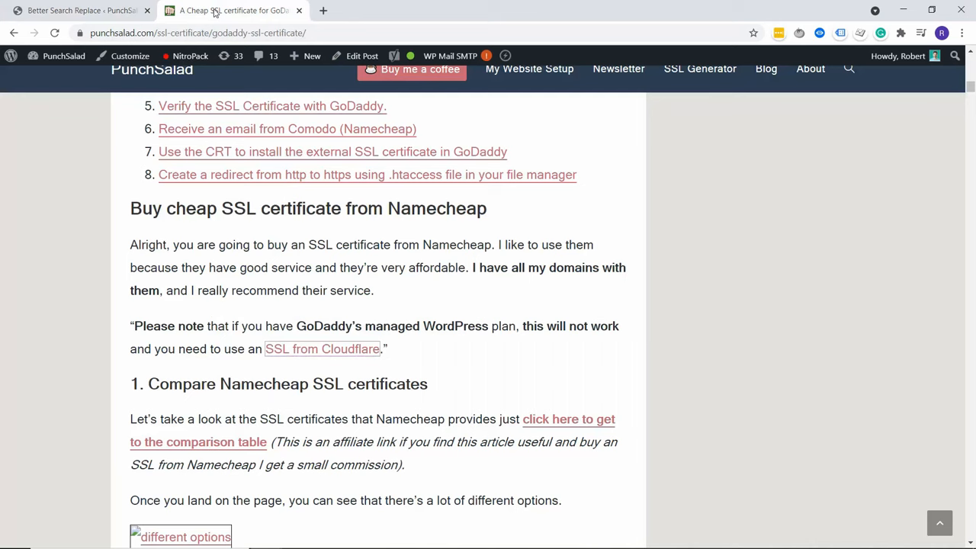
scroll("down", 3)
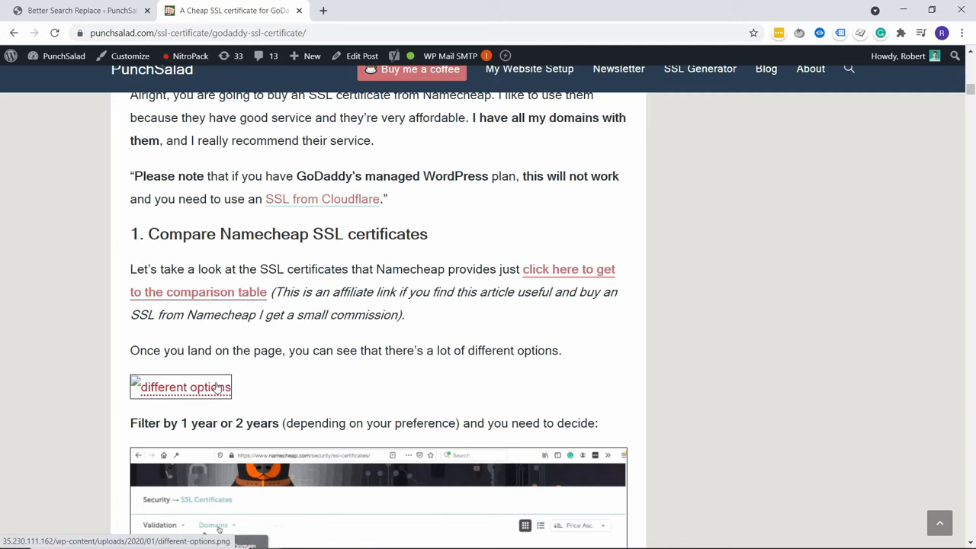
left_click(180, 387)
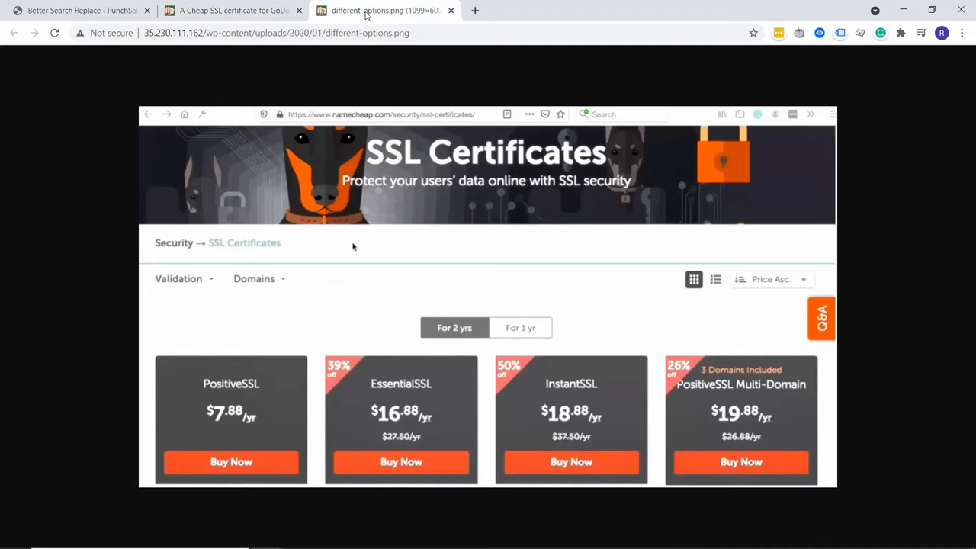
left_click(80, 10)
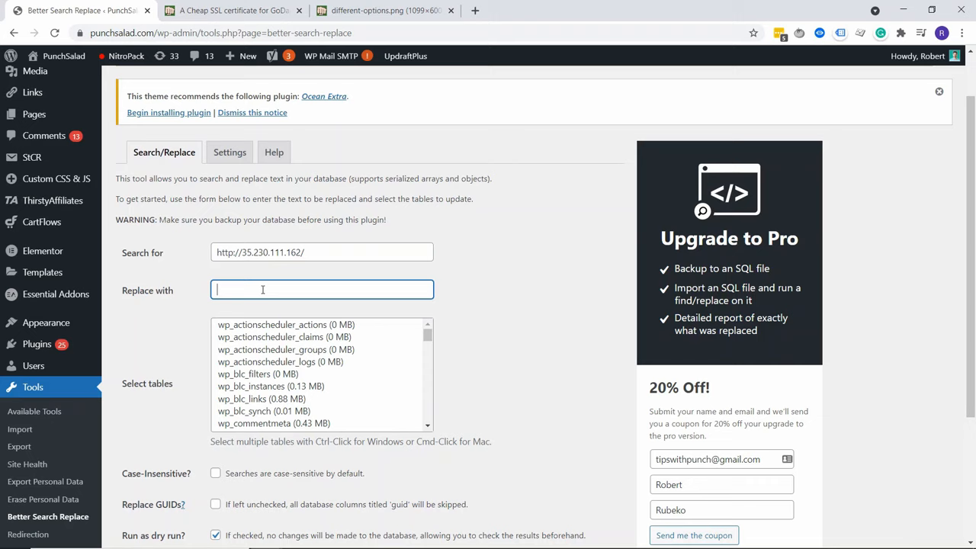
type("https://punc/")
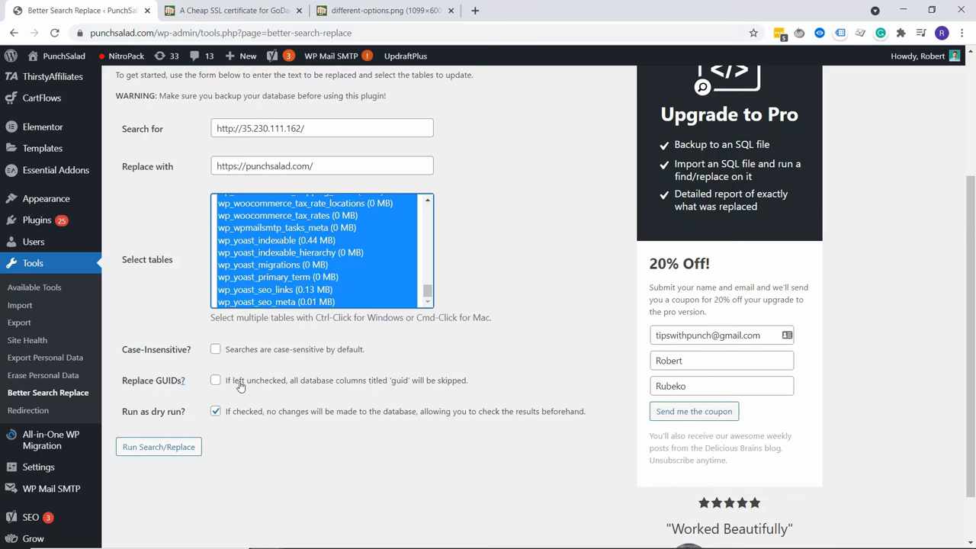
scroll("down", 3)
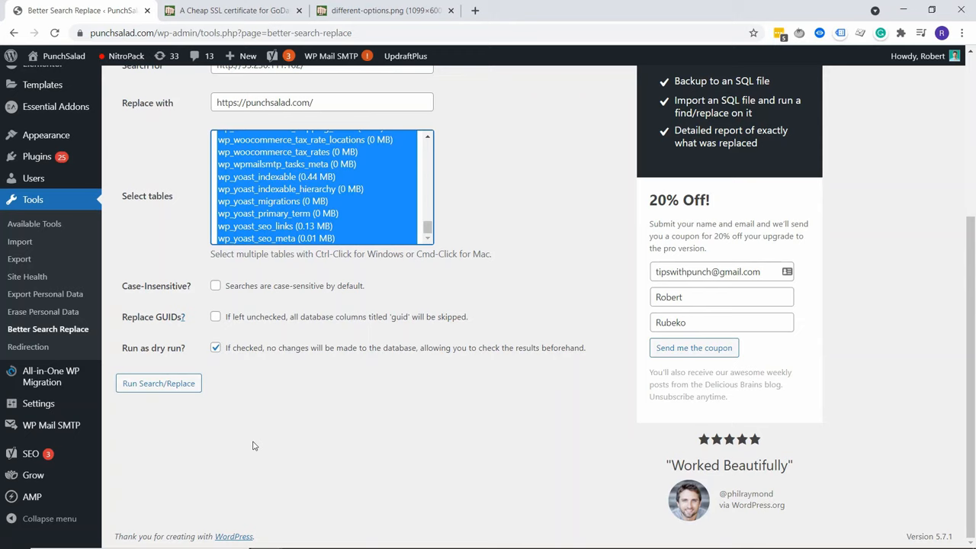
Run a dry run reporting 155,521 cells to update across 68 tables
left_click(158, 383)
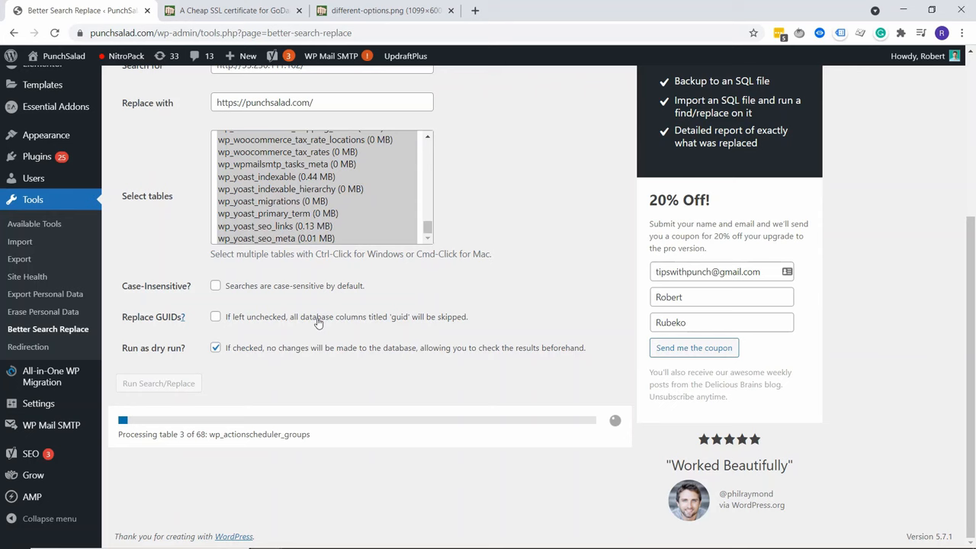
left_click(159, 384)
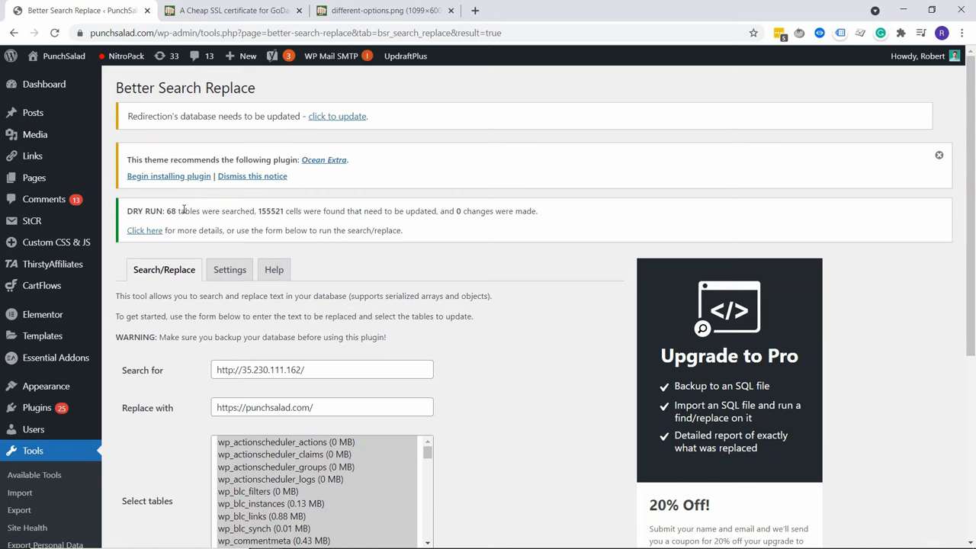
mouse_move(255, 211)
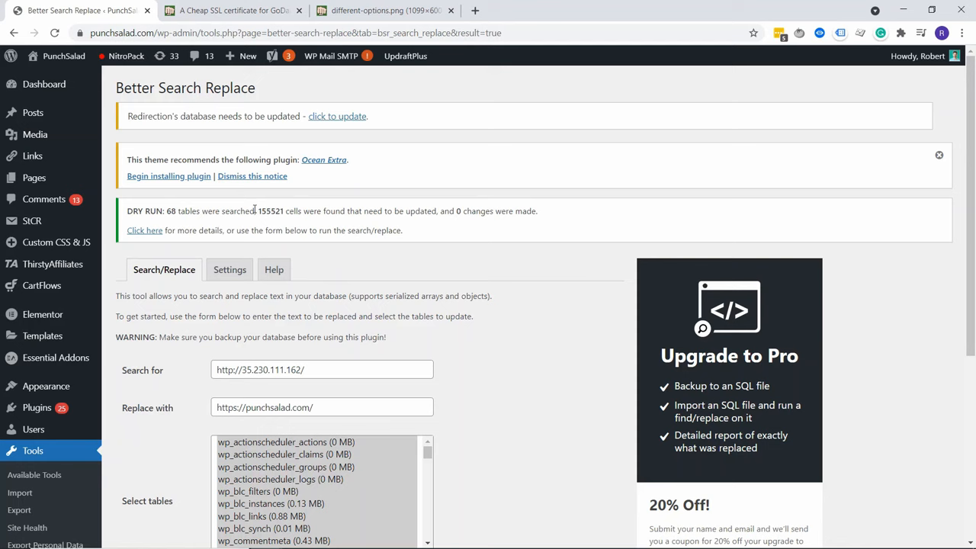
scroll("down", 3)
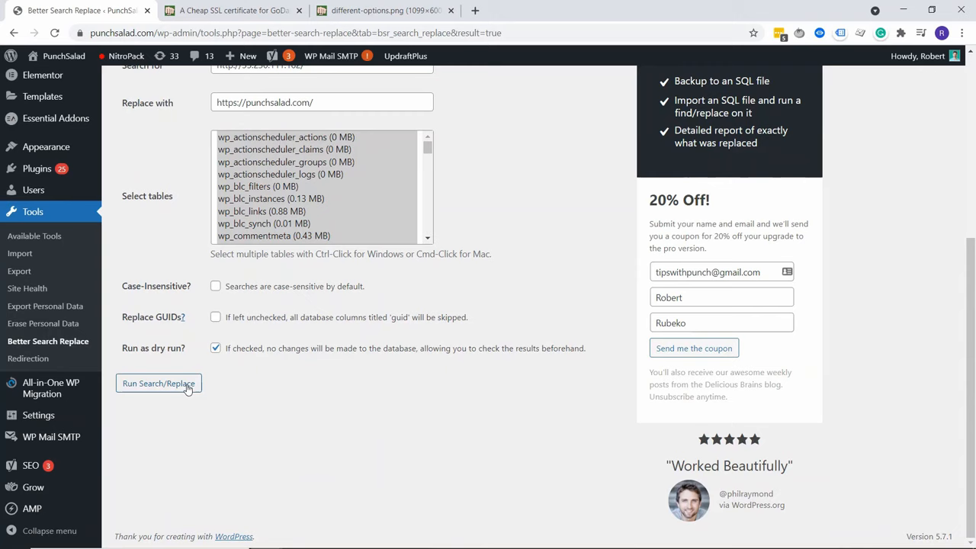
Uncheck Run as dry run and run the real replacement across 68 tables
left_click(216, 348)
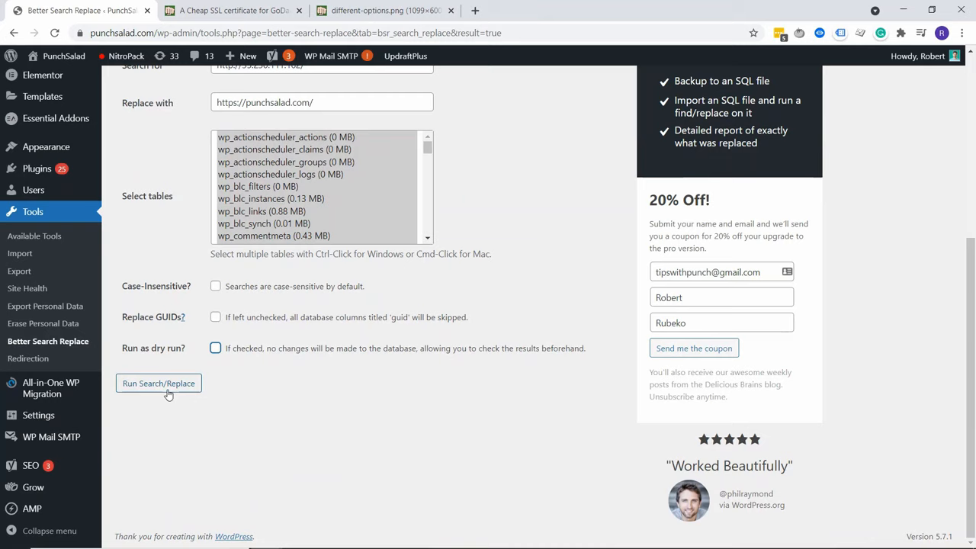
left_click(158, 383)
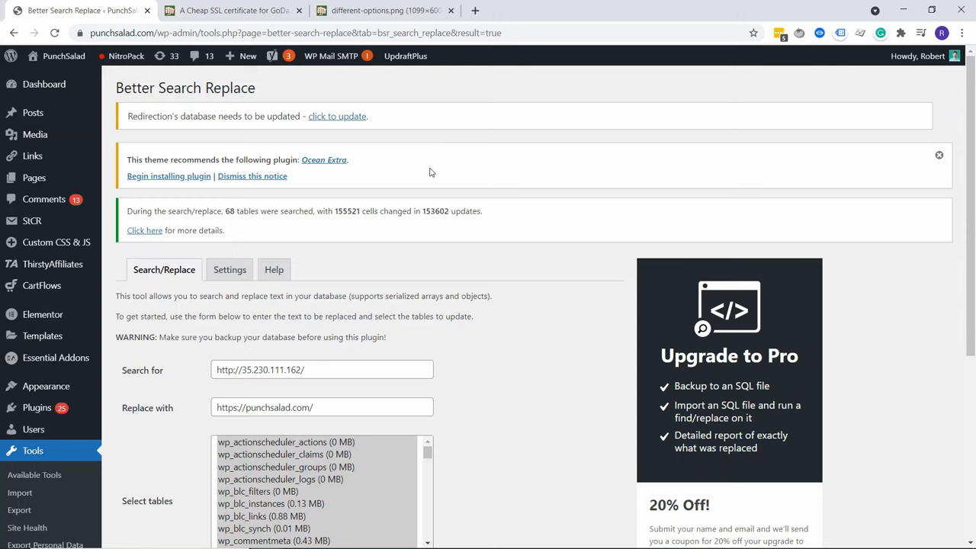
left_click_drag(337, 211, 462, 211)
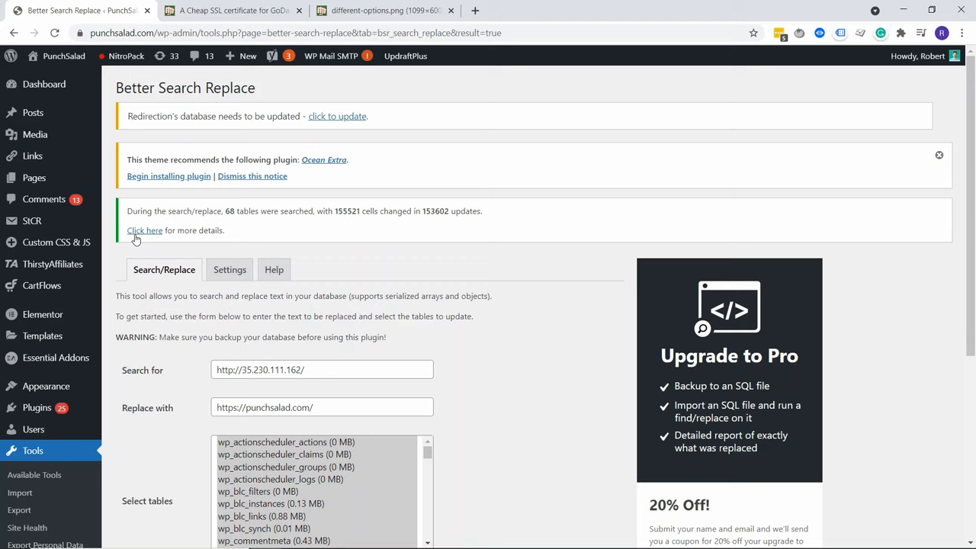
left_click(145, 230)
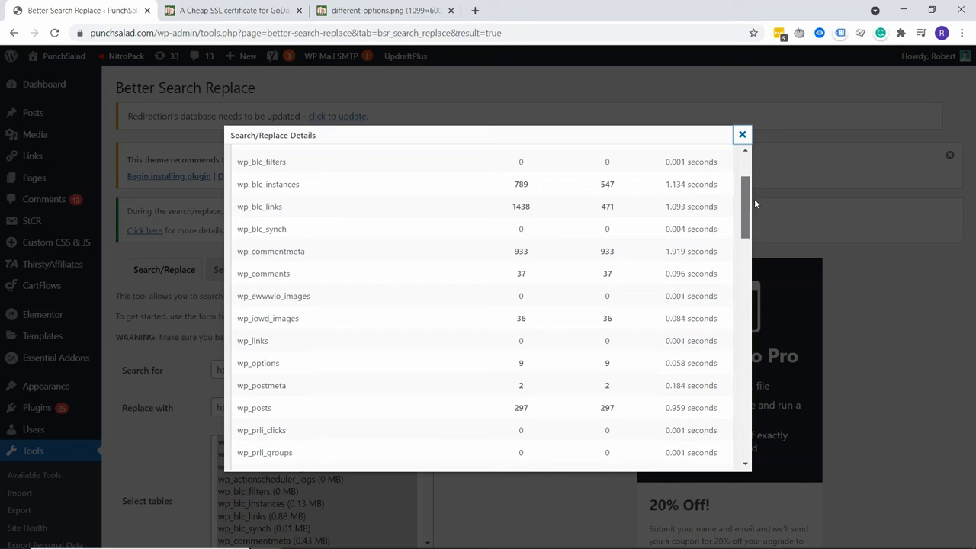
scroll("down", 3)
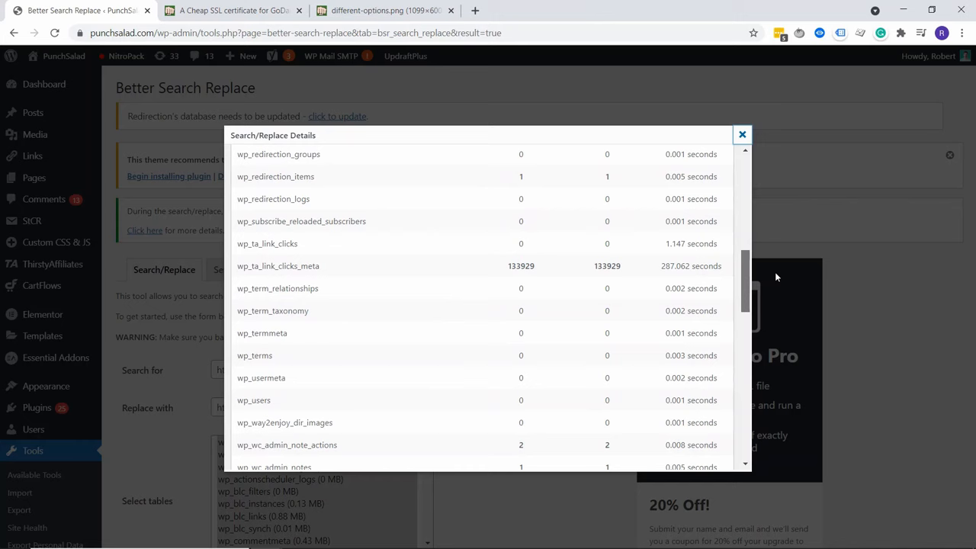
left_click(742, 135)
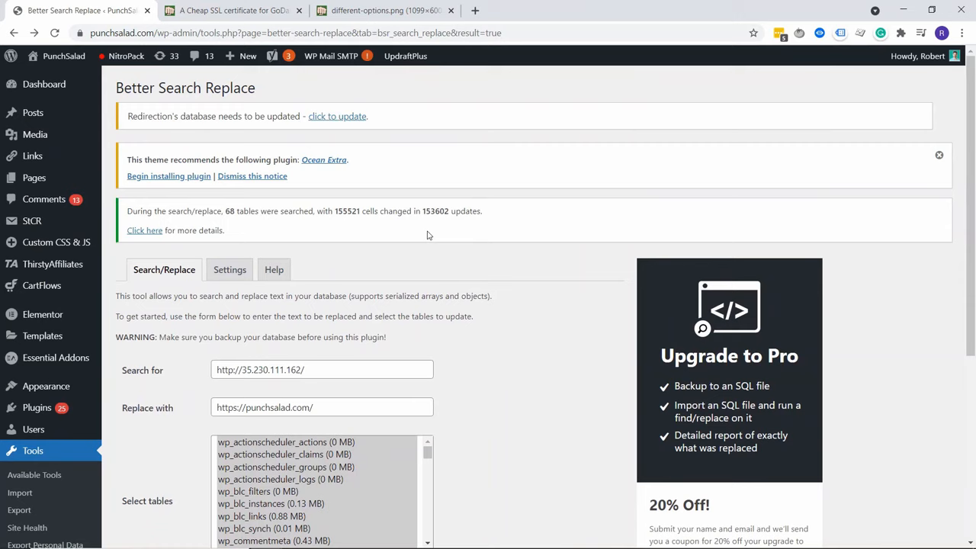
Reload the blog post and verify its Cloudflare SSL link now points to punchsalad.com
left_click(233, 10)
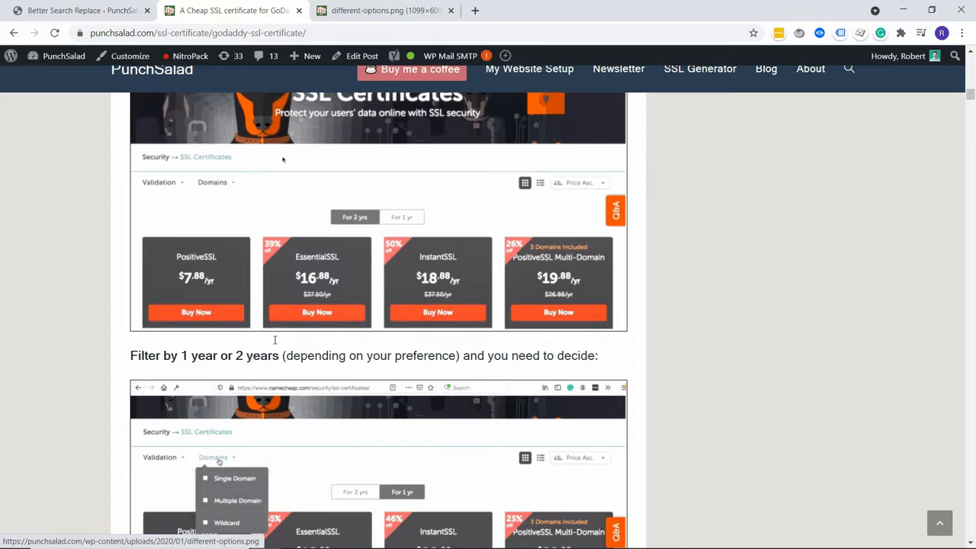
right_click(286, 384)
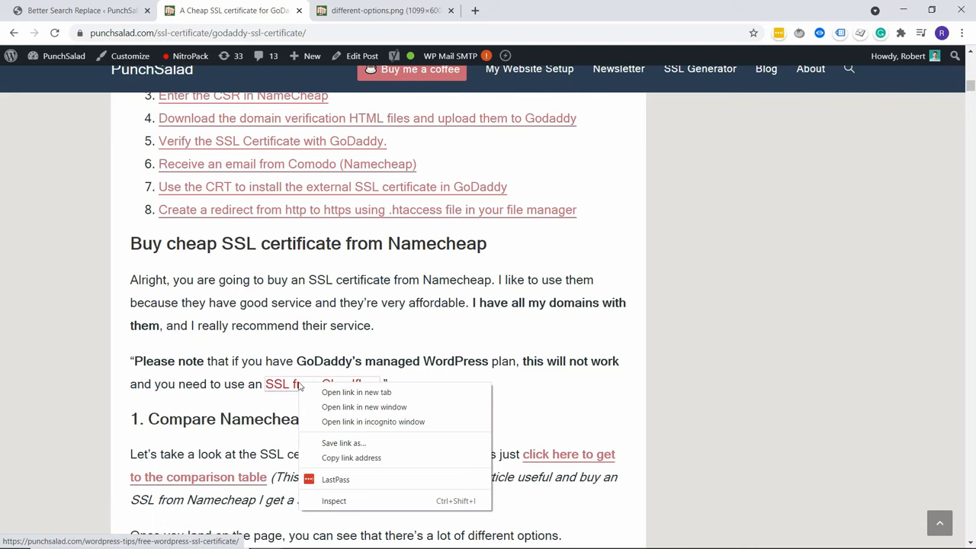
left_click(356, 392)
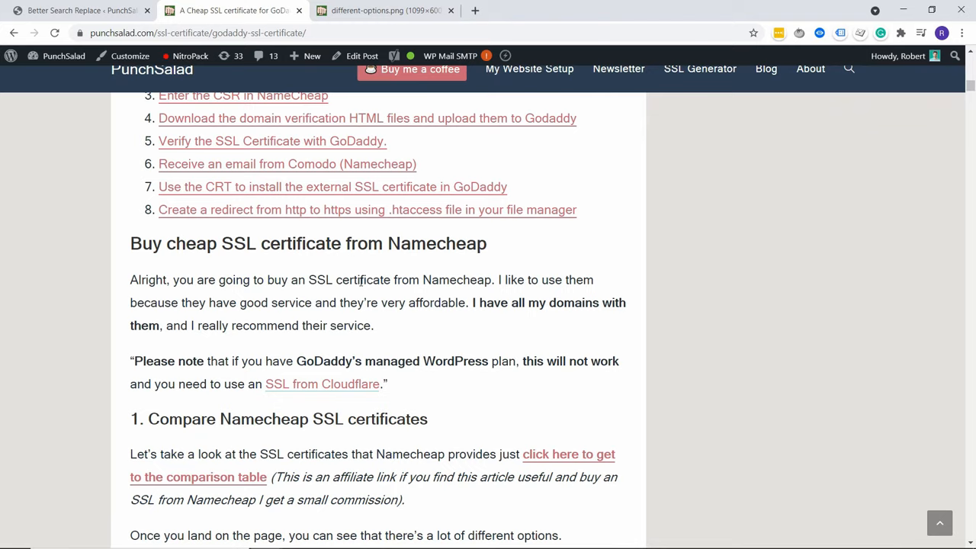
scroll("down", 3)
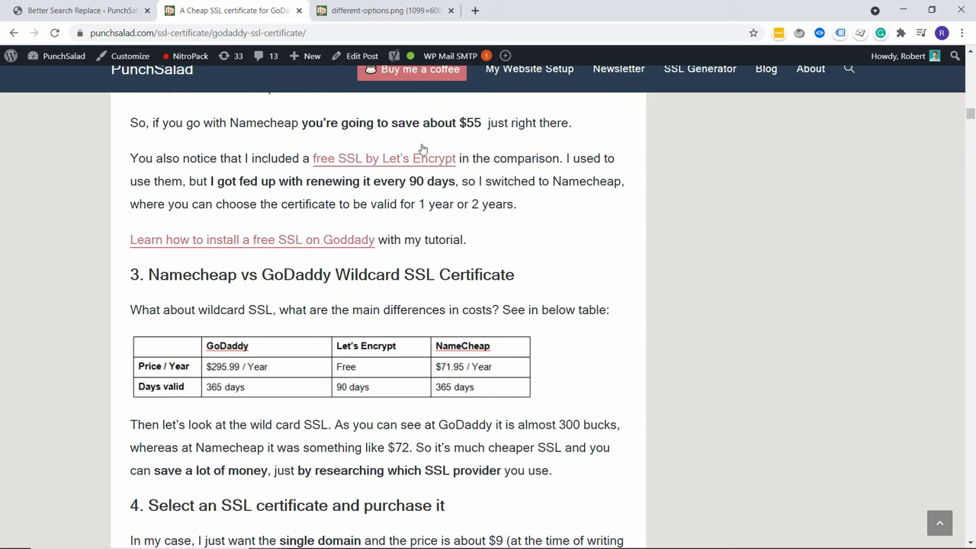